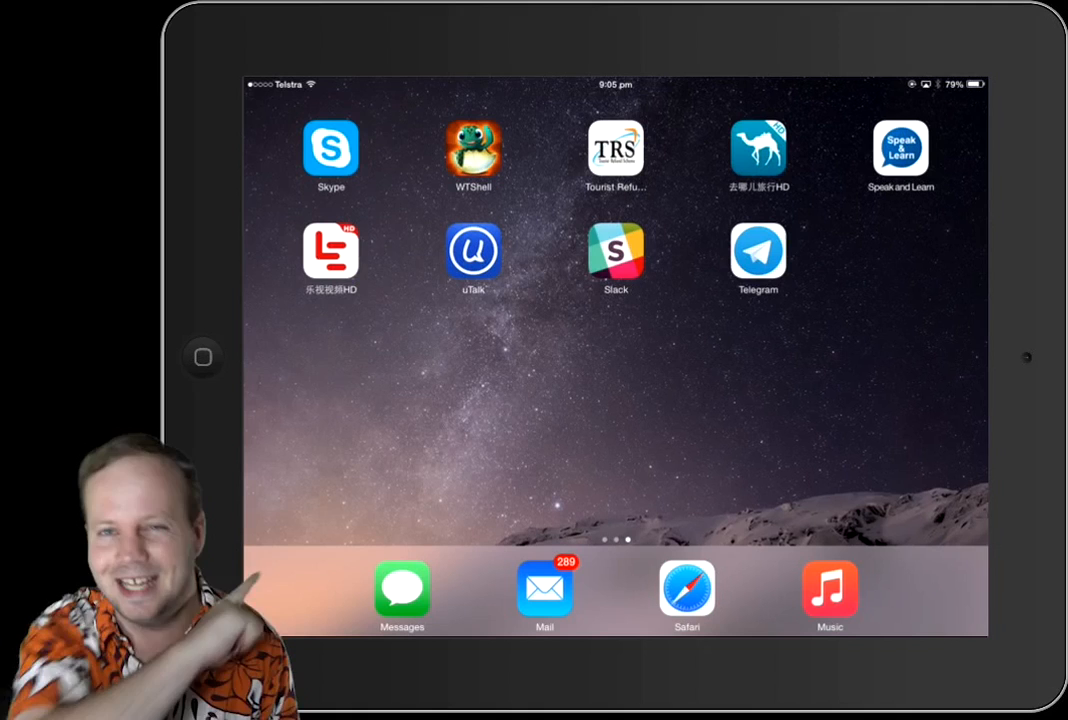
Launch Telegram and get past the welcome screen to the phone-number sign-in page.
left_click(758, 253)
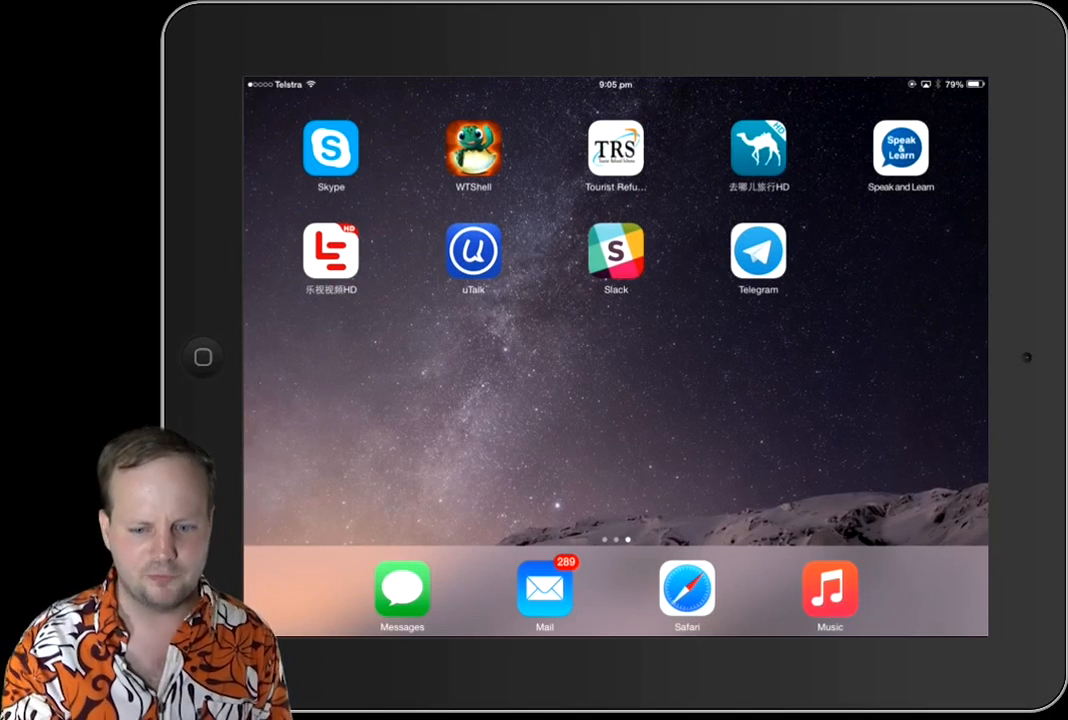
left_click(758, 252)
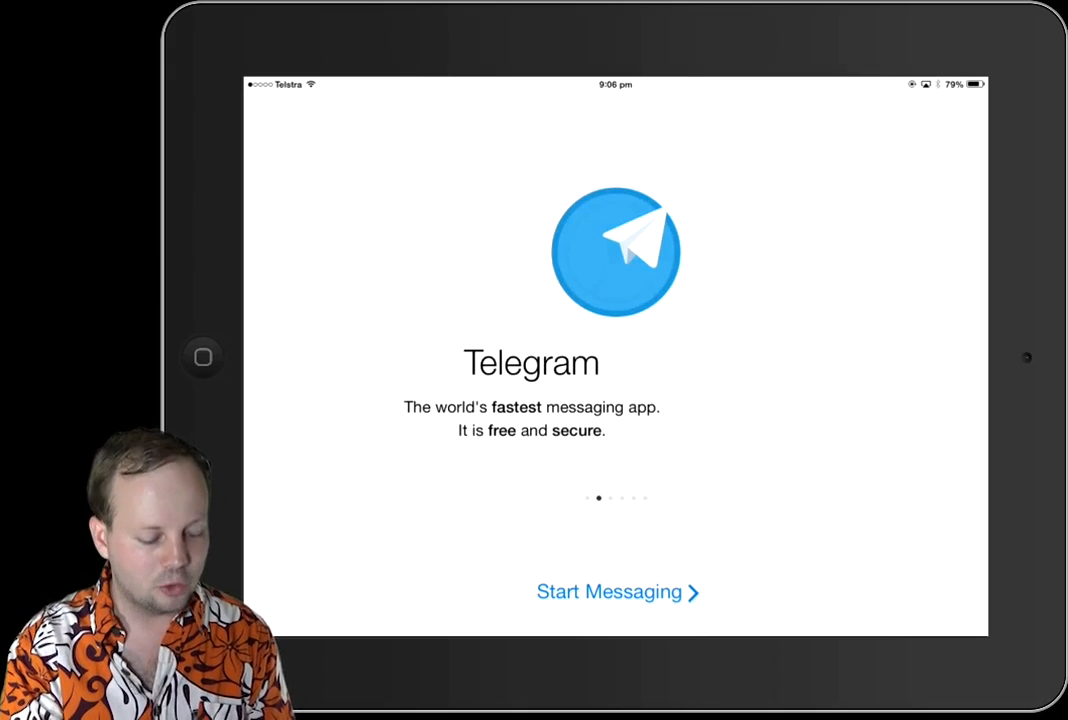
left_click(617, 591)
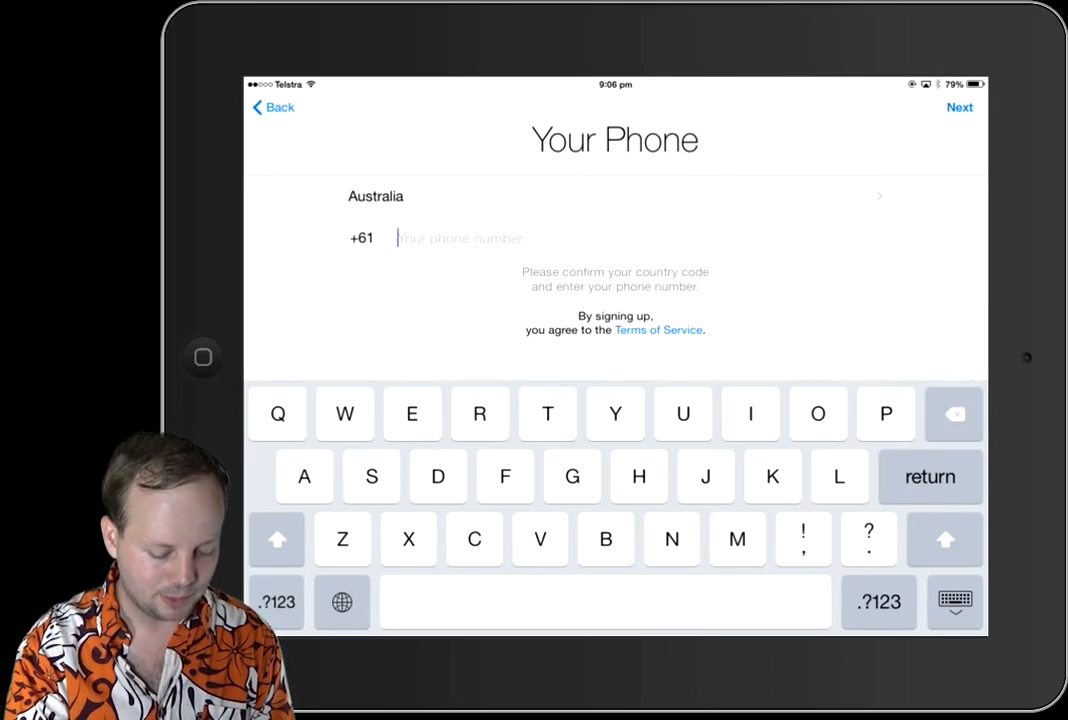
Enter the Australian (+61) phone number, confirm it in the Your Number dialog, and log in.
left_click(277, 601)
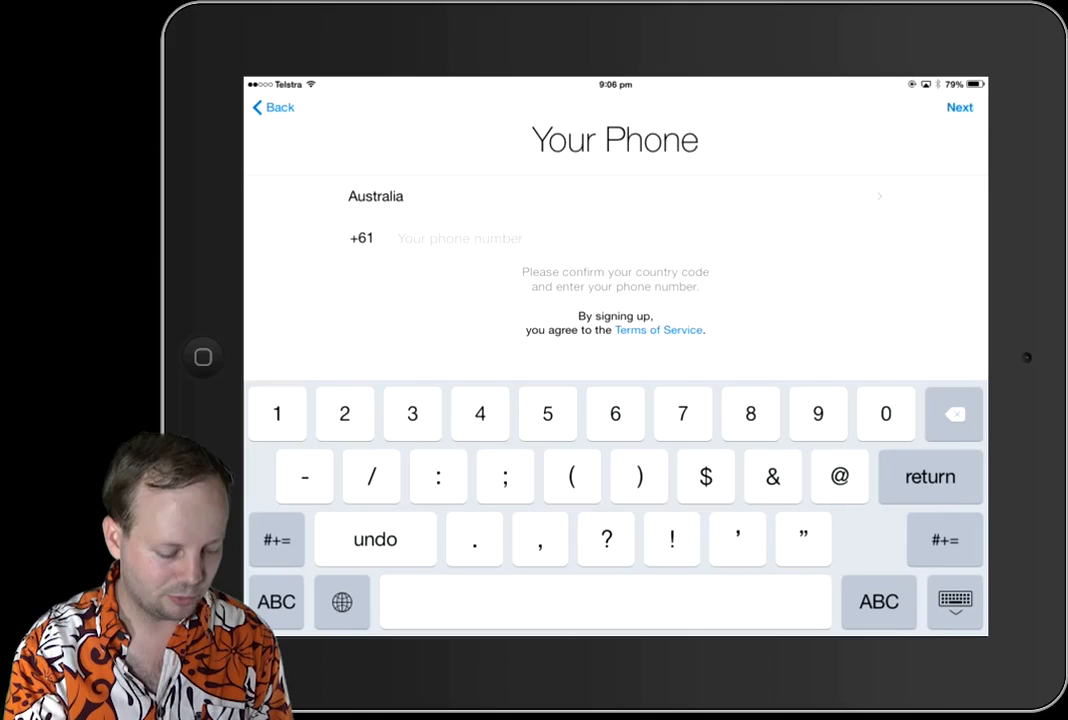
left_click(344, 413)
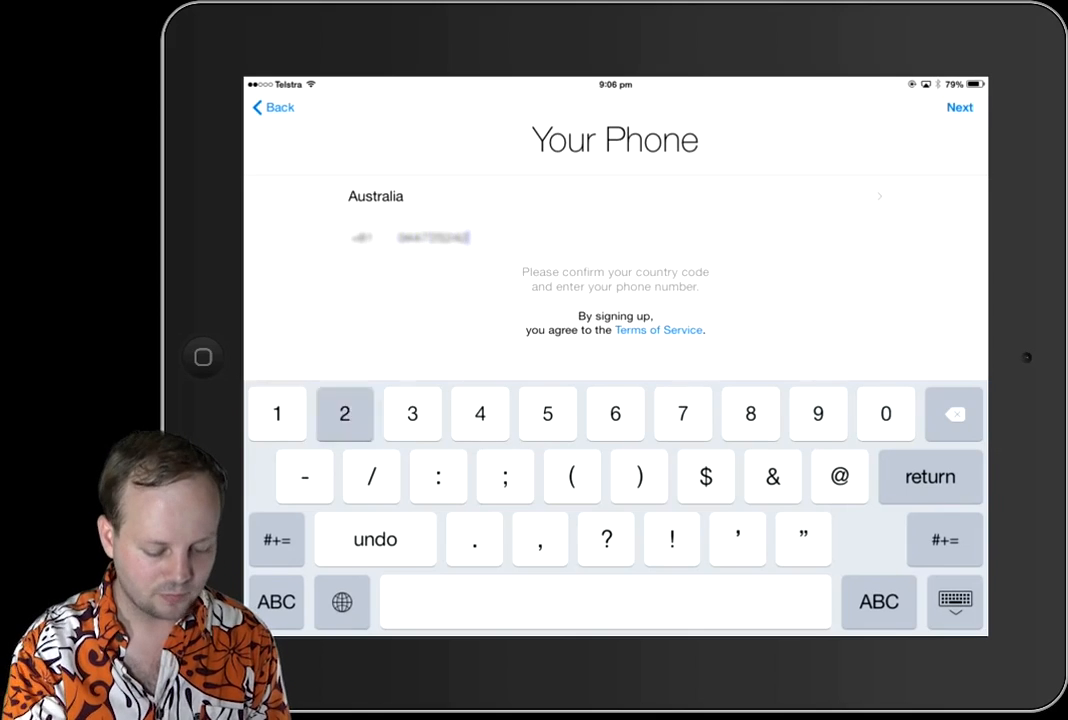
left_click(344, 413)
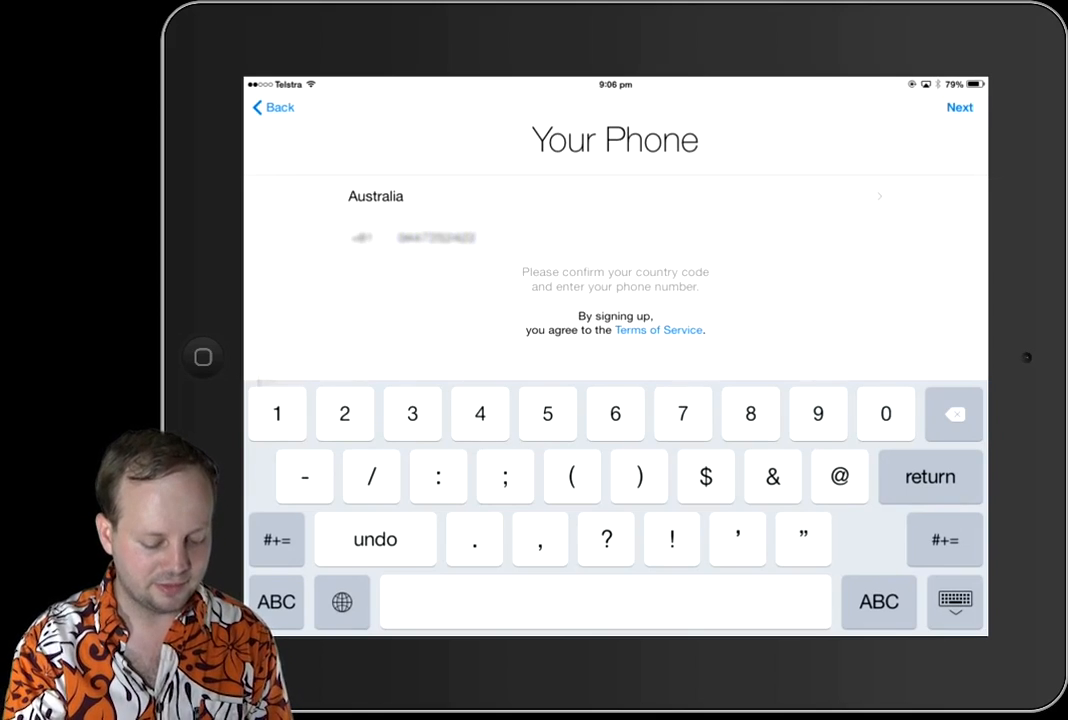
left_click(958, 107)
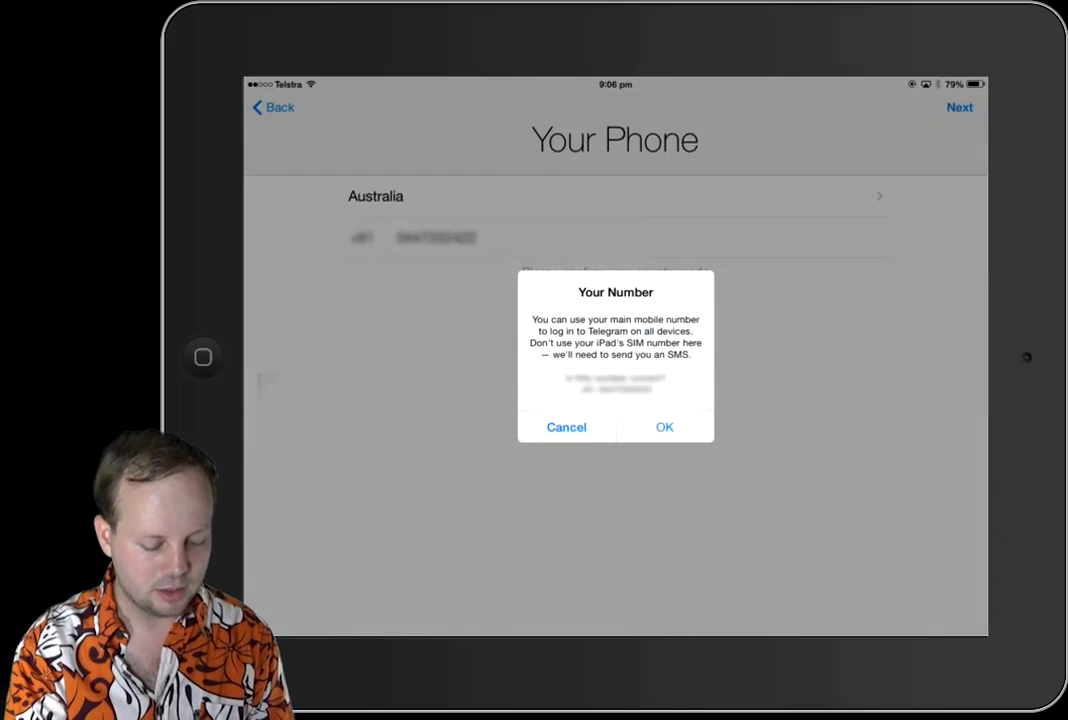
left_click(664, 427)
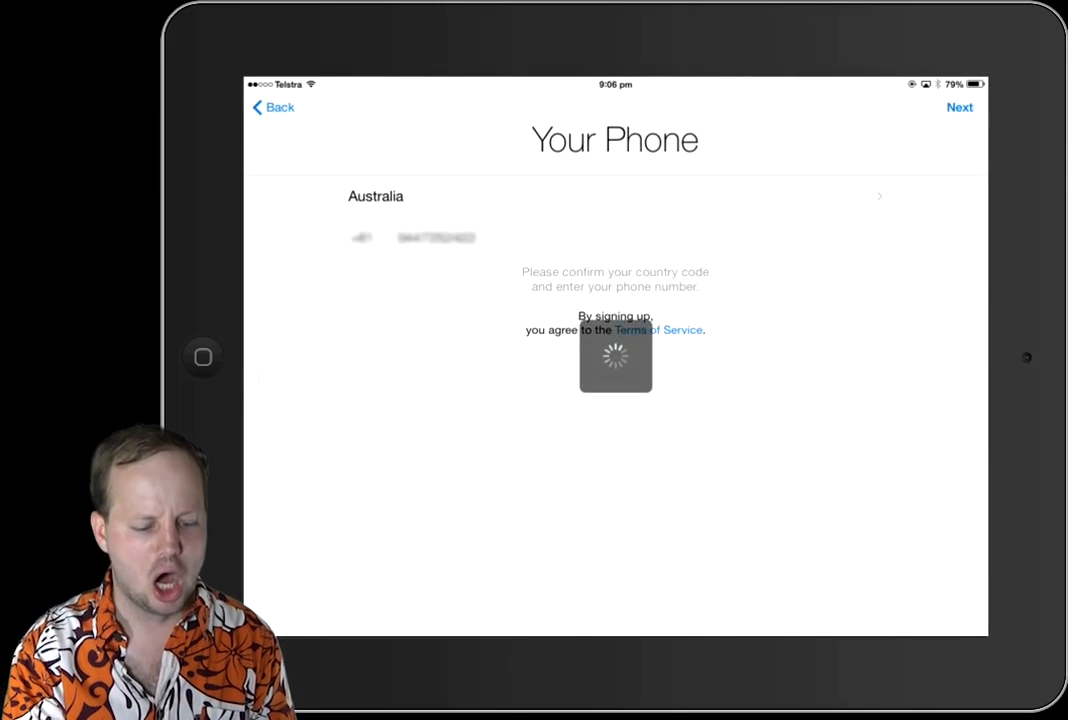
left_click(435, 238)
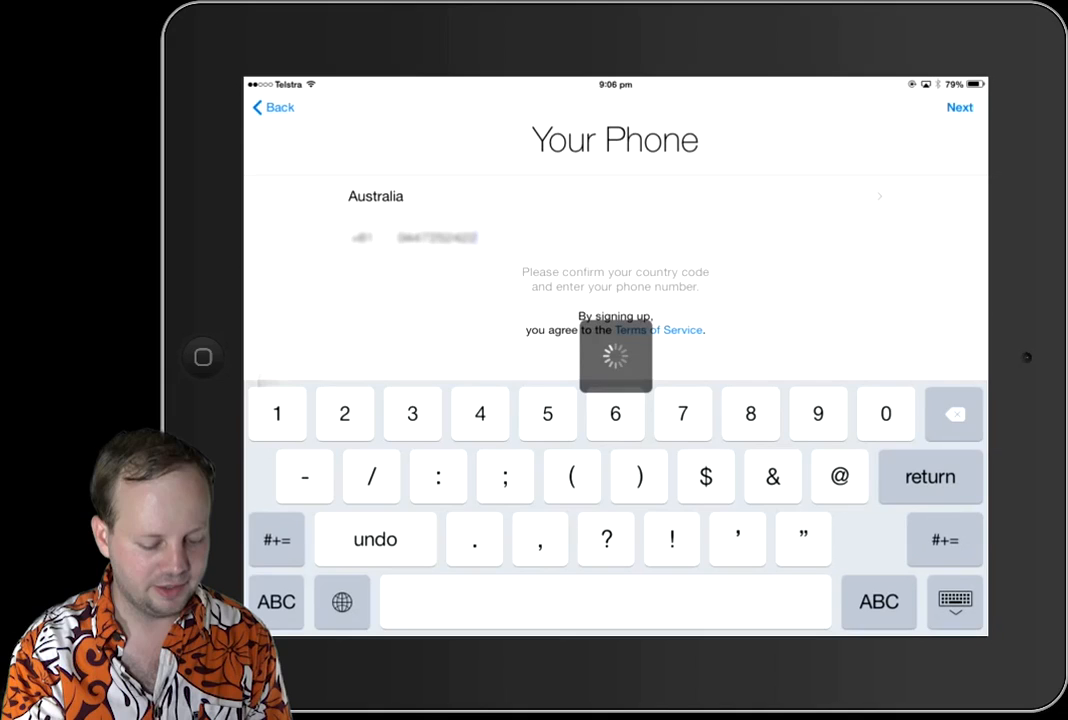
left_click(958, 107)
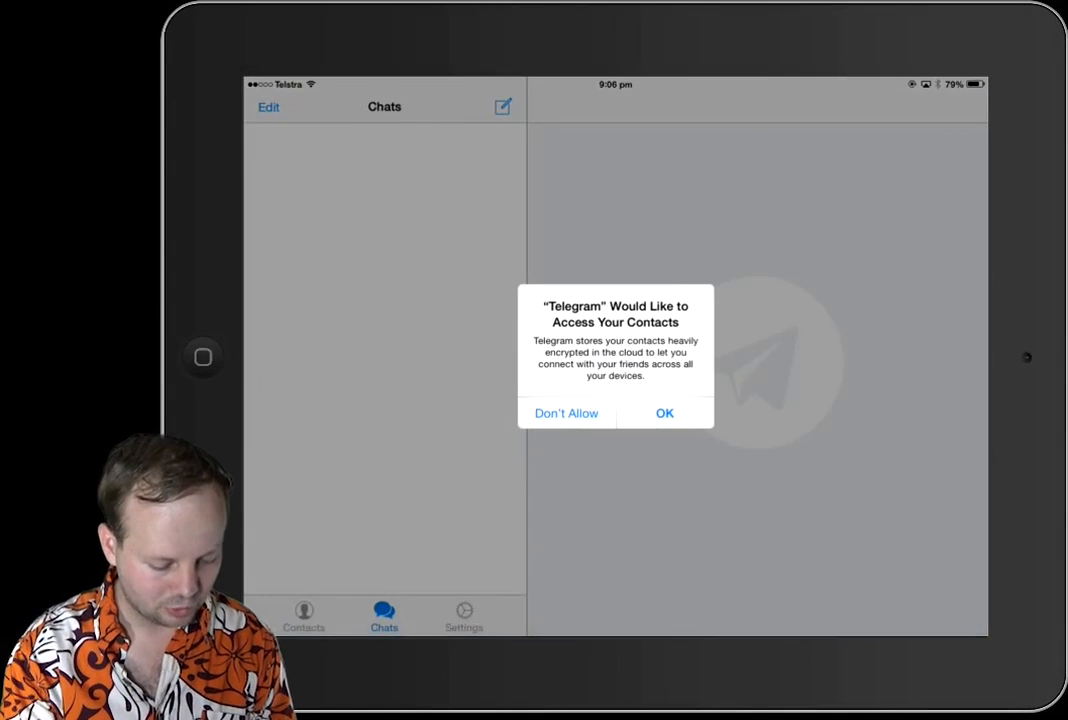
Answer the contacts and notifications permission alerts, then show the Settings profile.
left_click(664, 413)
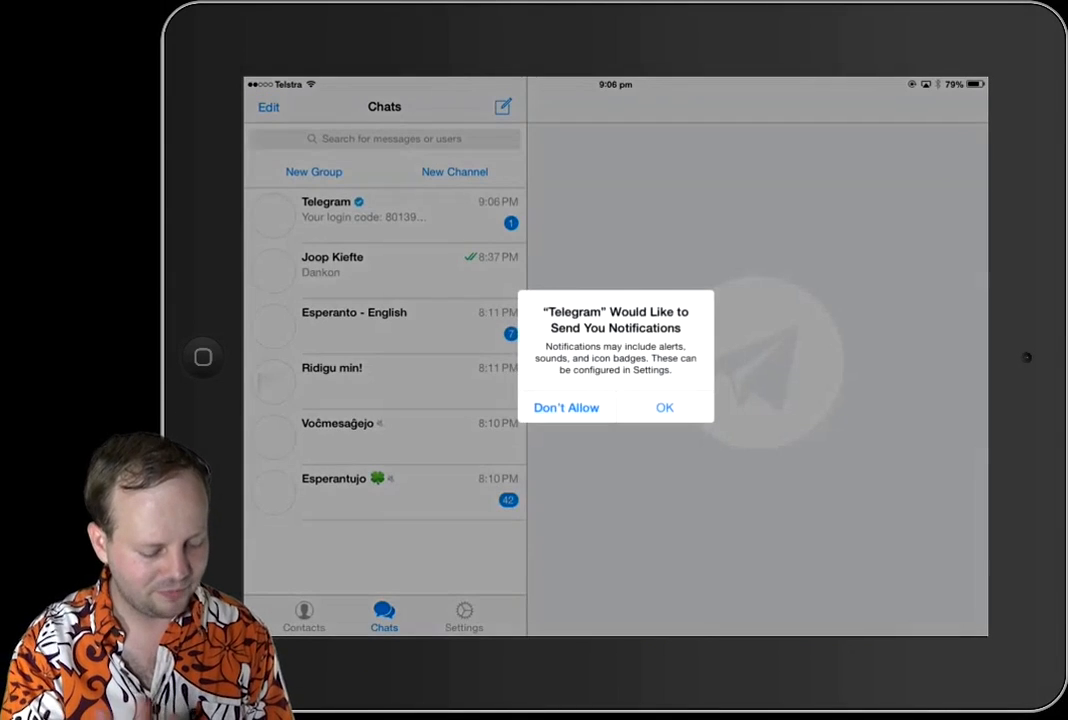
left_click(664, 407)
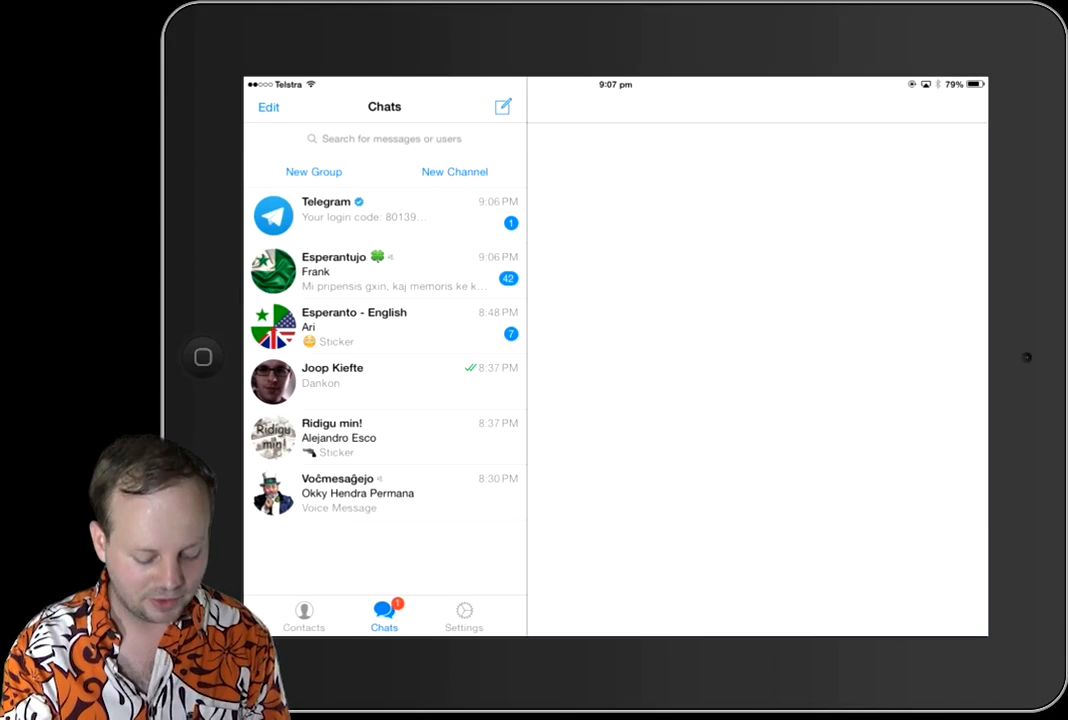
left_click(463, 615)
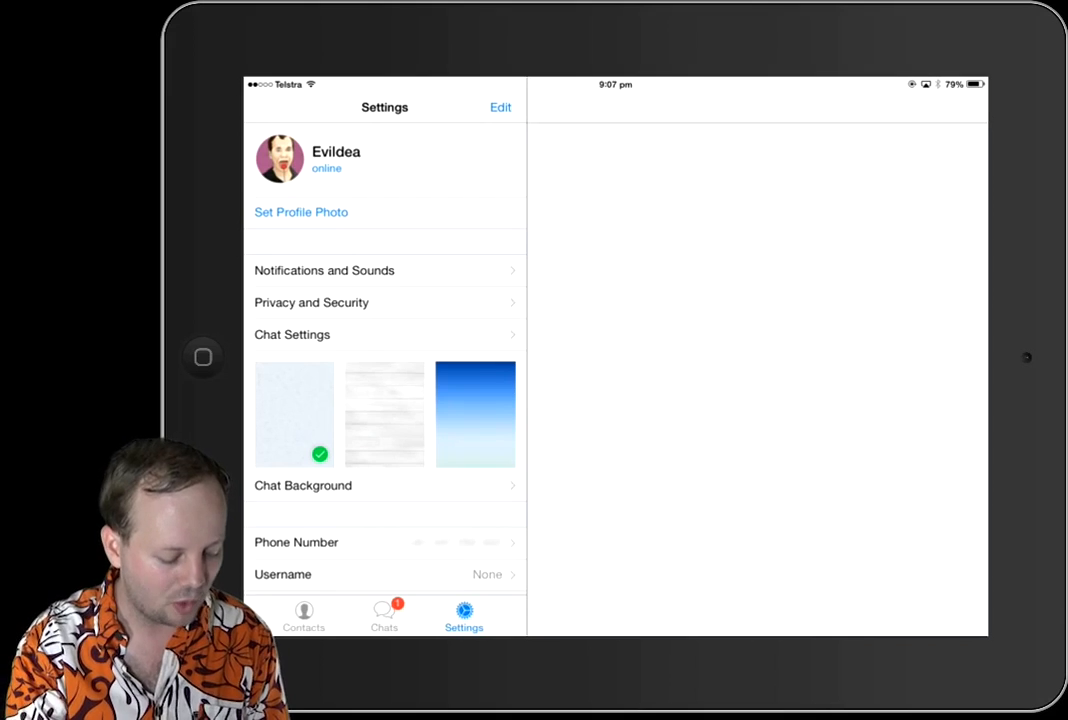
Browse the Contacts and Settings tabs before returning to the Chats list.
left_click(303, 615)
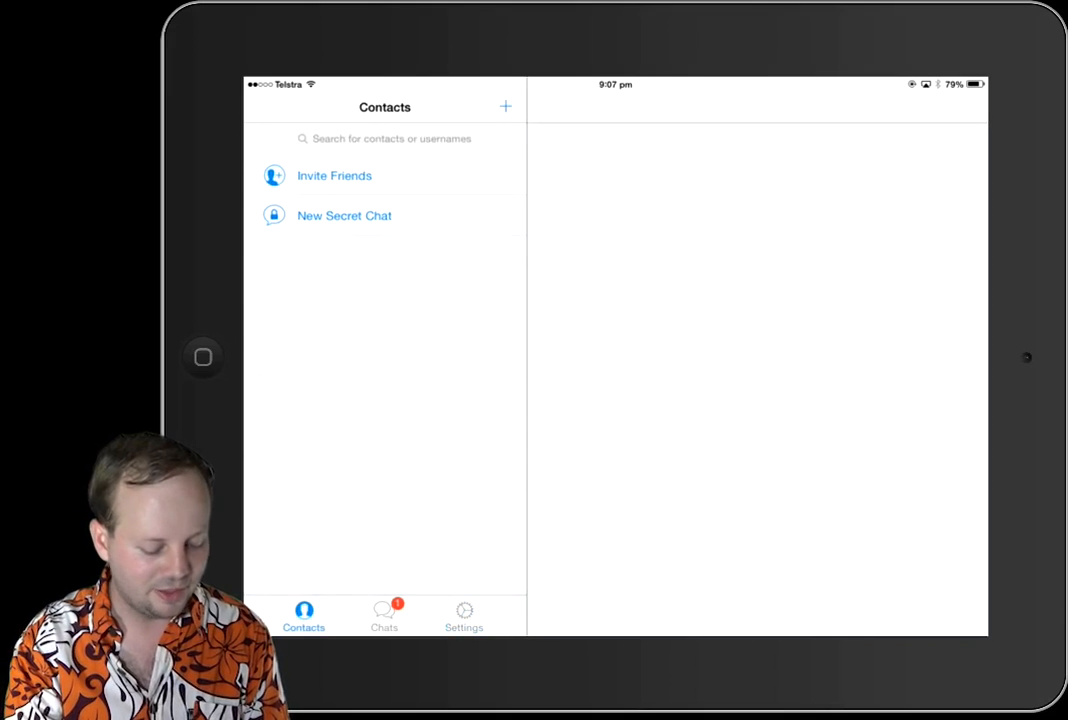
left_click(463, 615)
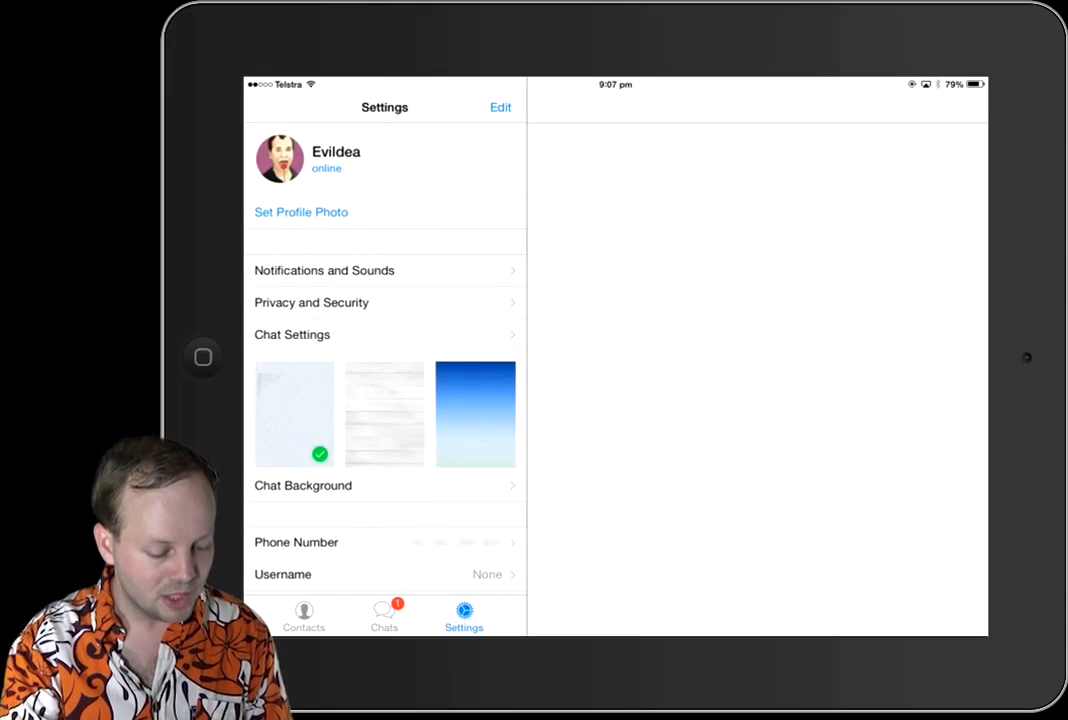
left_click(384, 615)
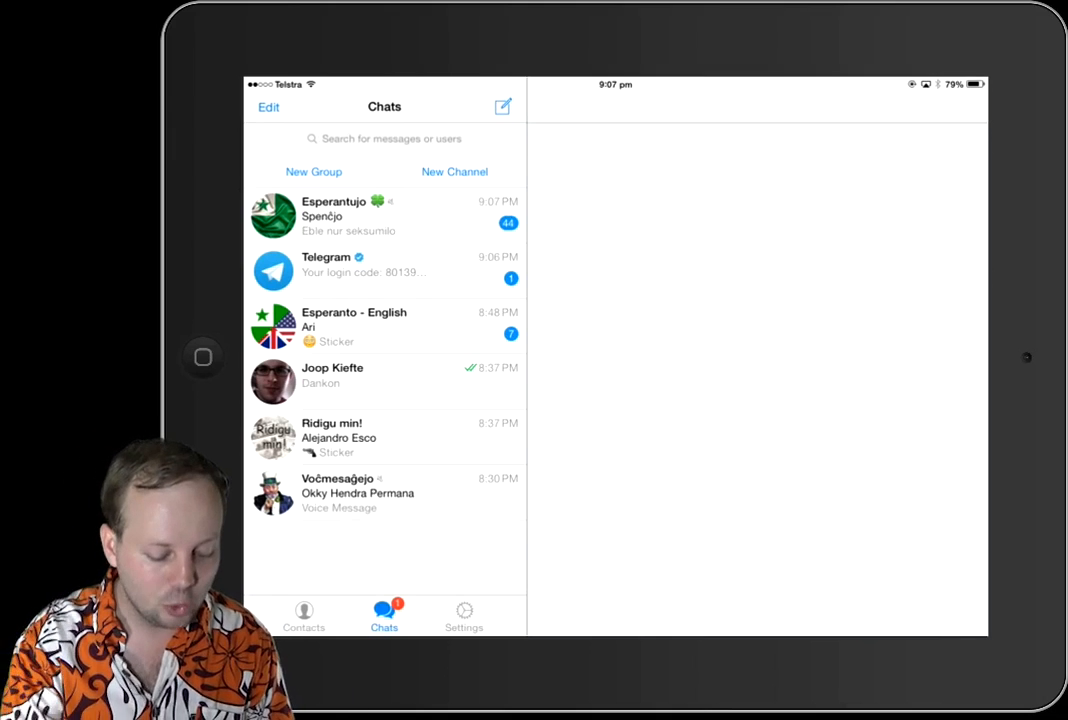
left_click(385, 138)
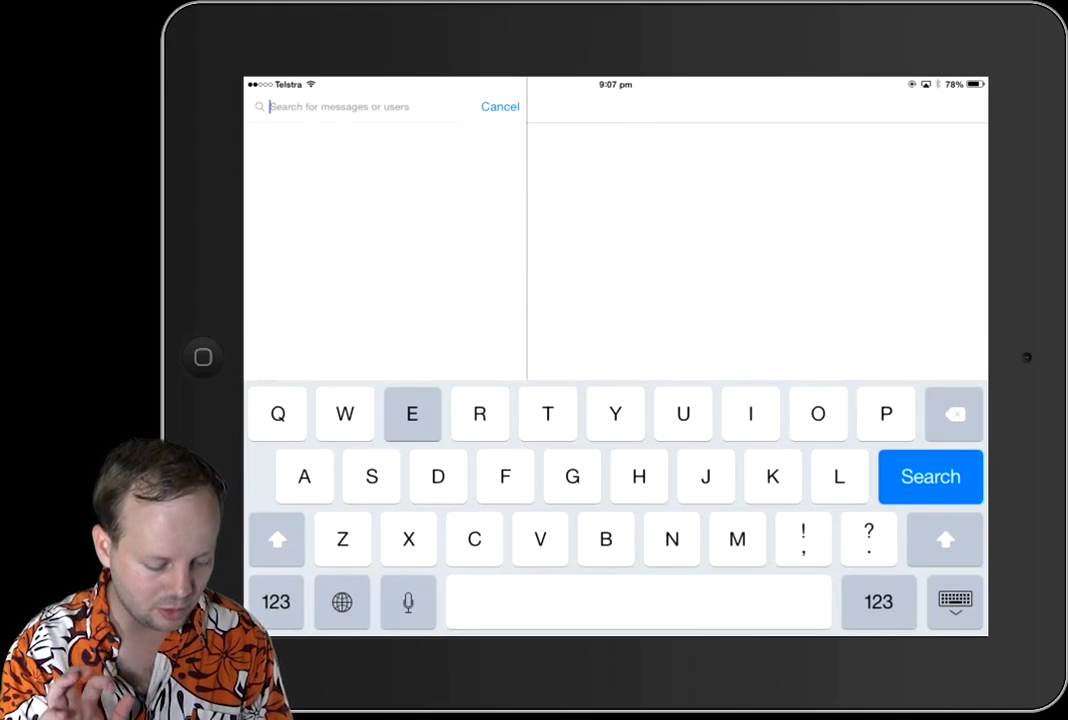
type("esperanto")
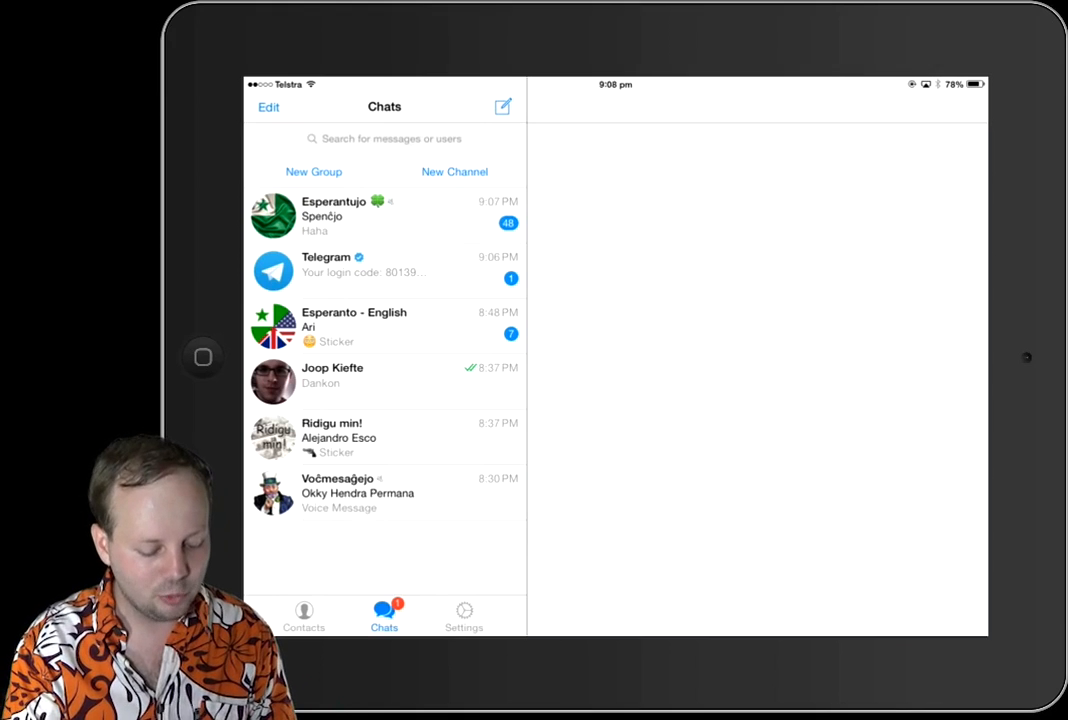
Open the Esperantujo group chat and scroll down through its messages.
left_click(330, 215)
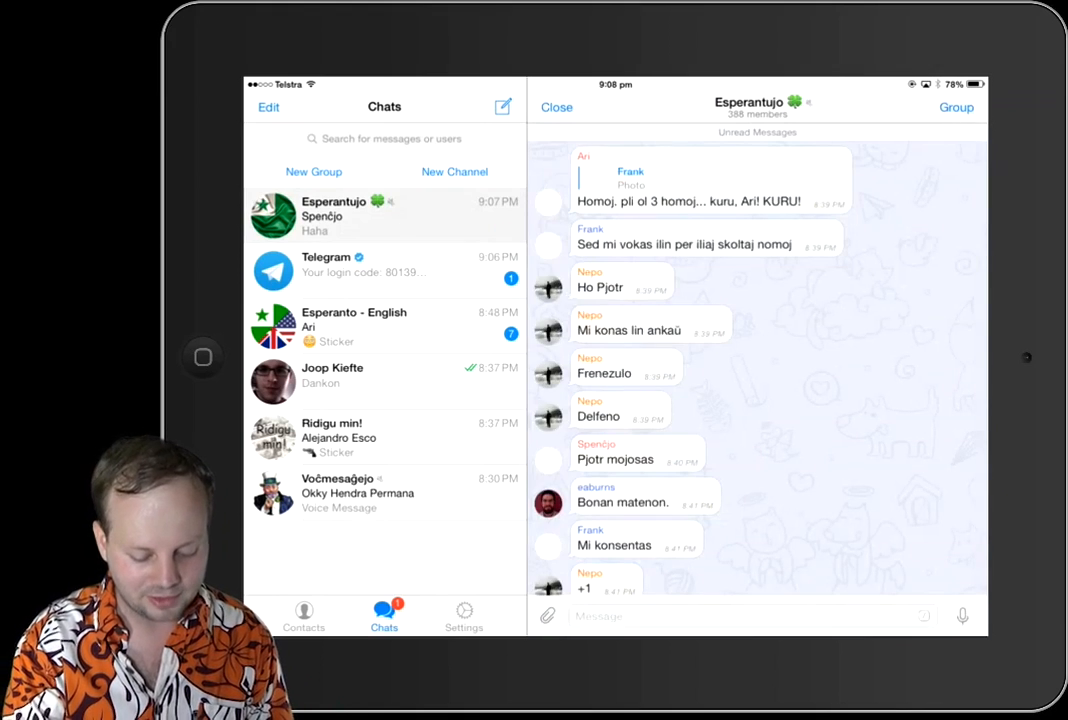
scroll("down", 3)
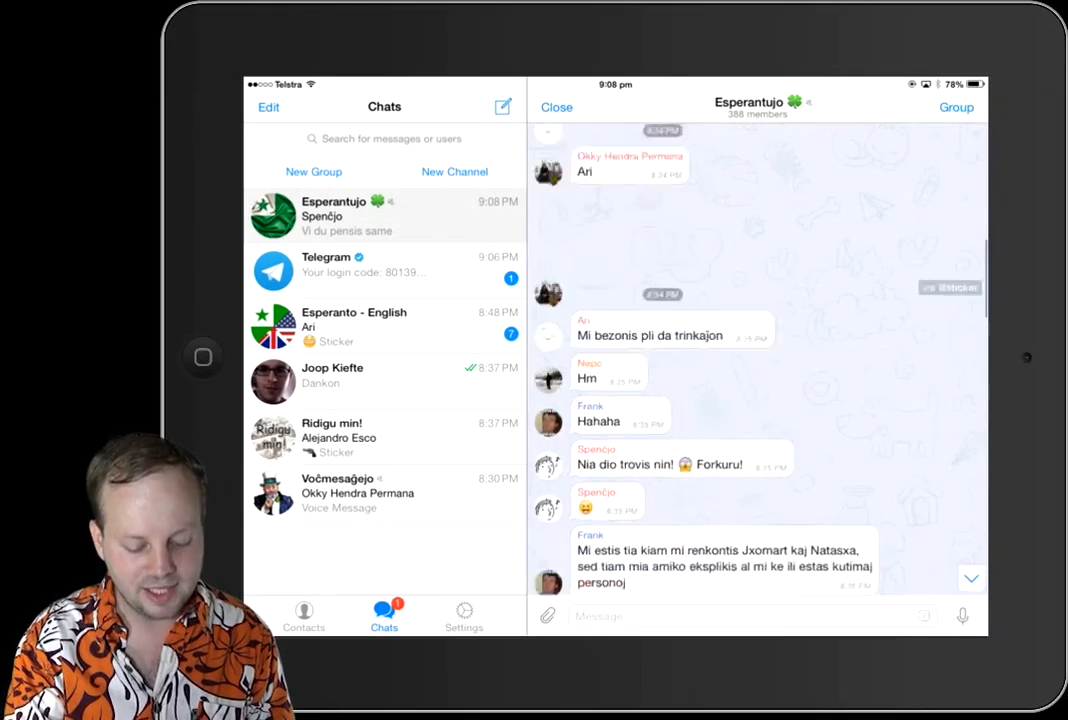
scroll("down", 3)
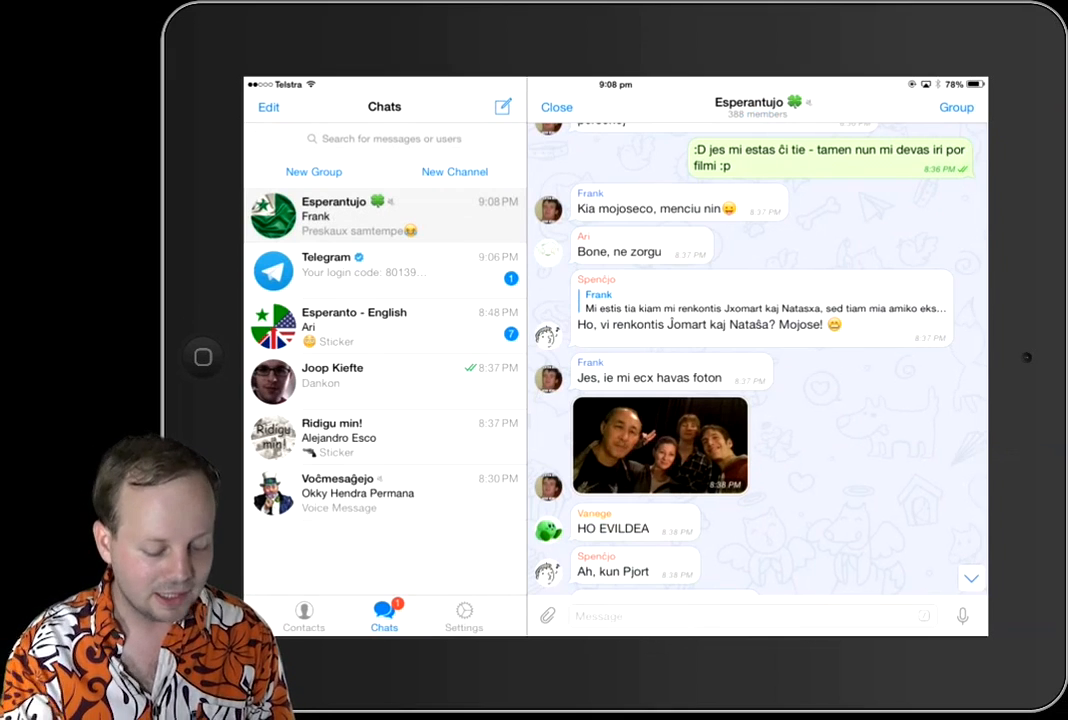
scroll("down", 3)
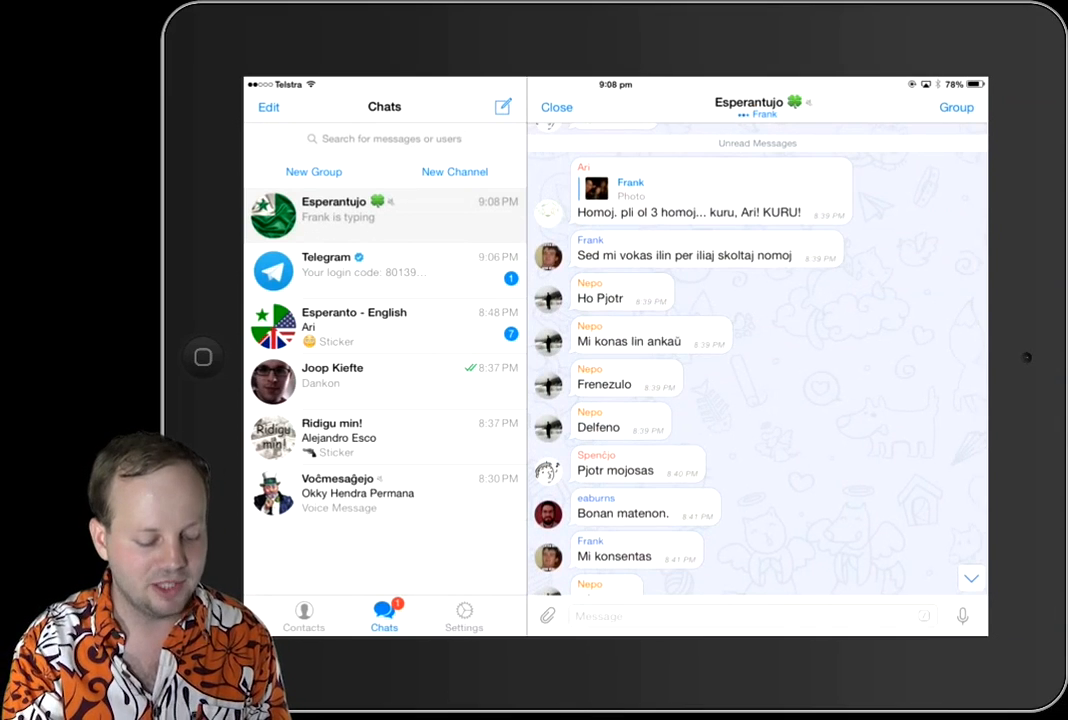
scroll("down", 3)
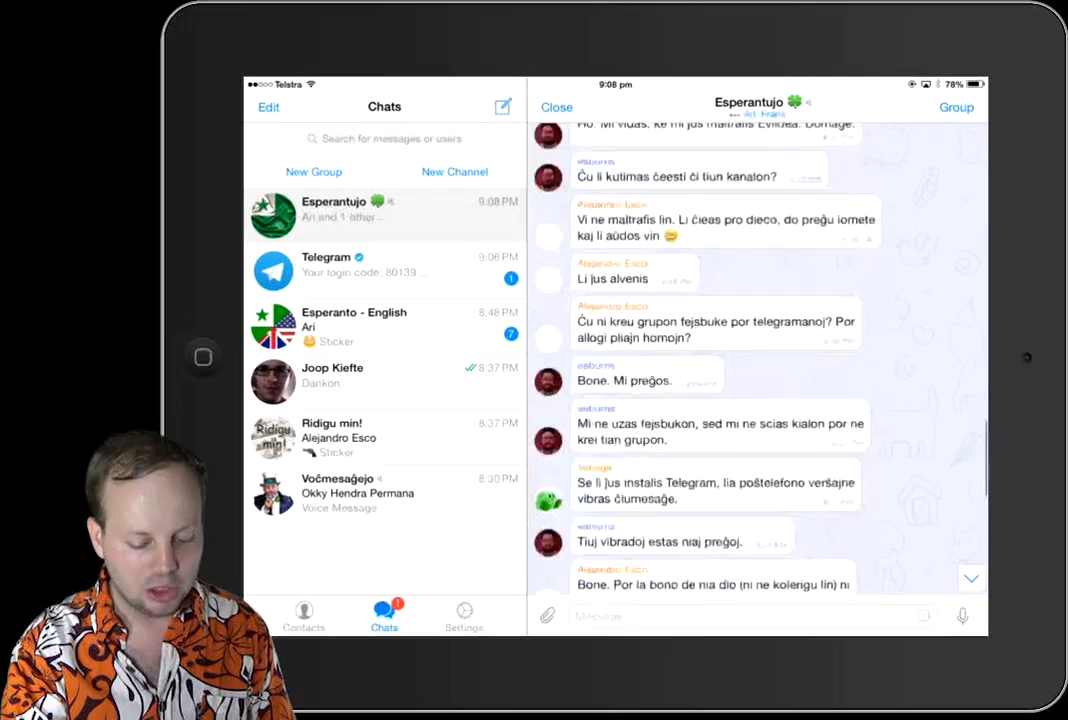
scroll("down", 3)
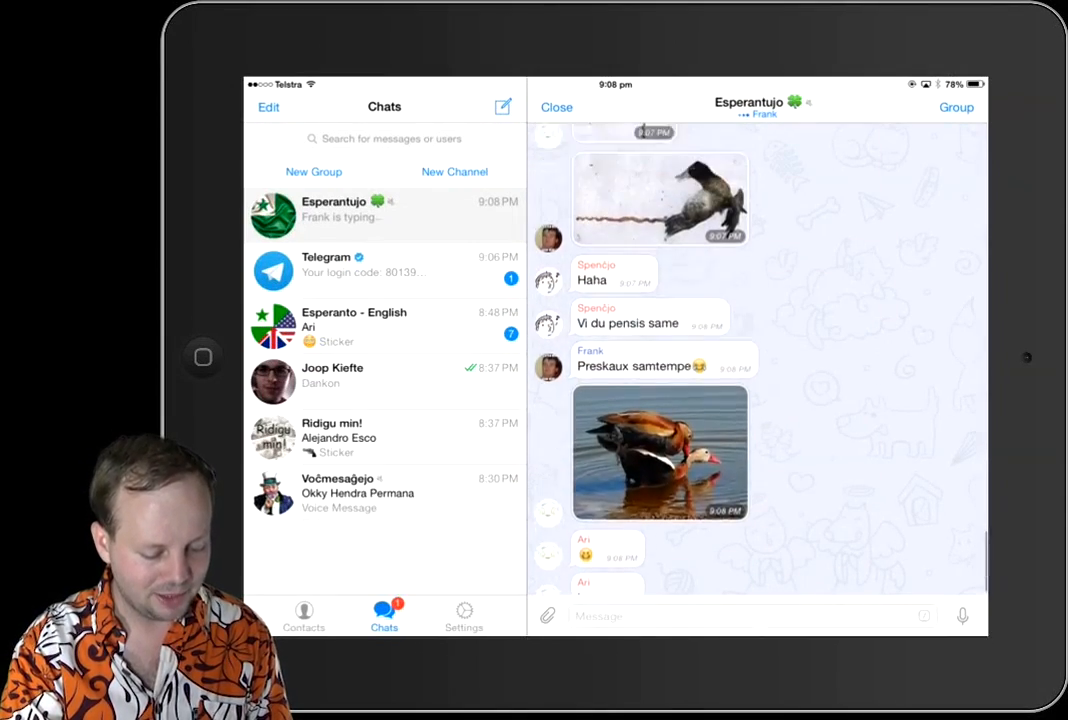
scroll("down", 3)
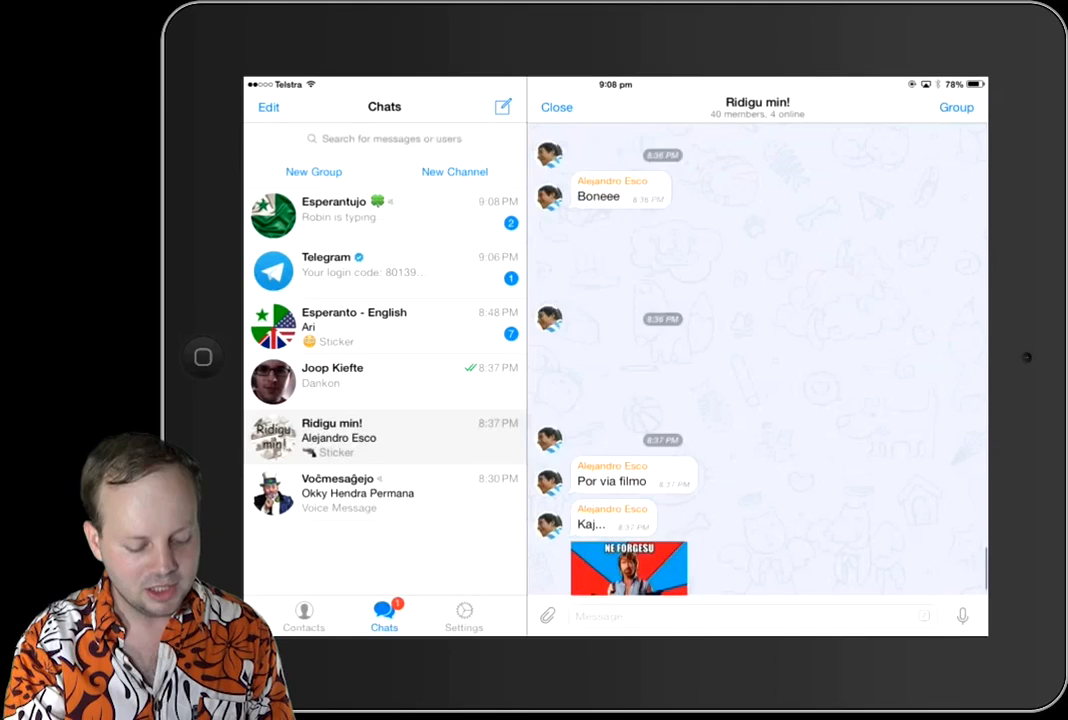
Scroll down through the newest messages in the Esperantujo group chat.
scroll("down", 3)
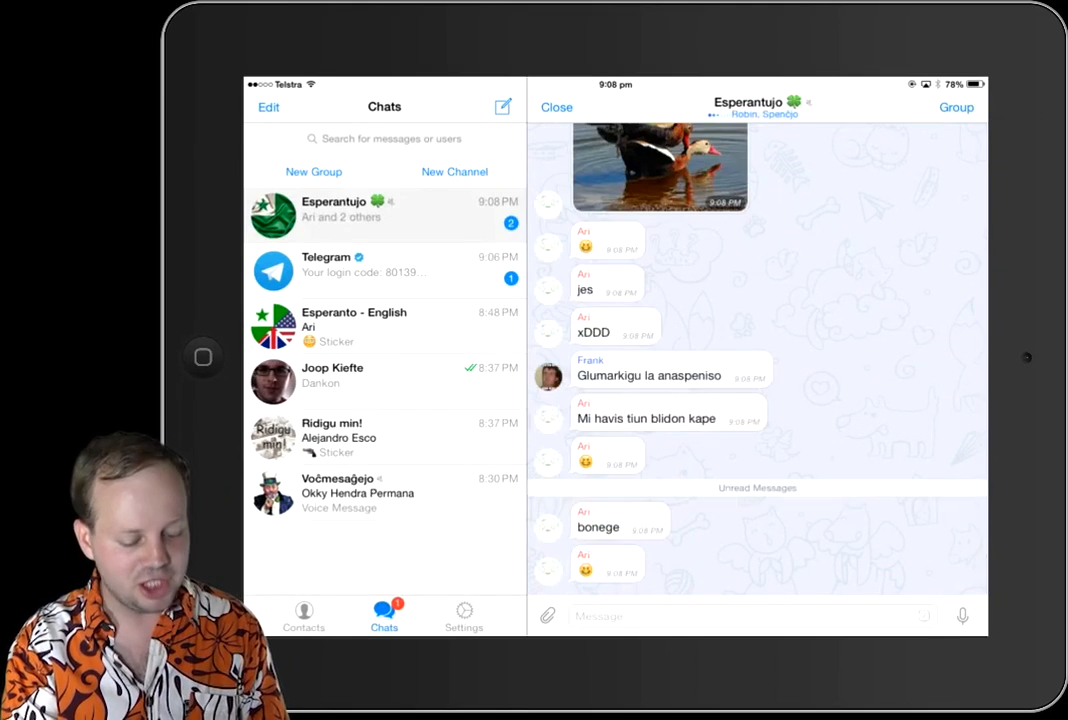
scroll("down", 3)
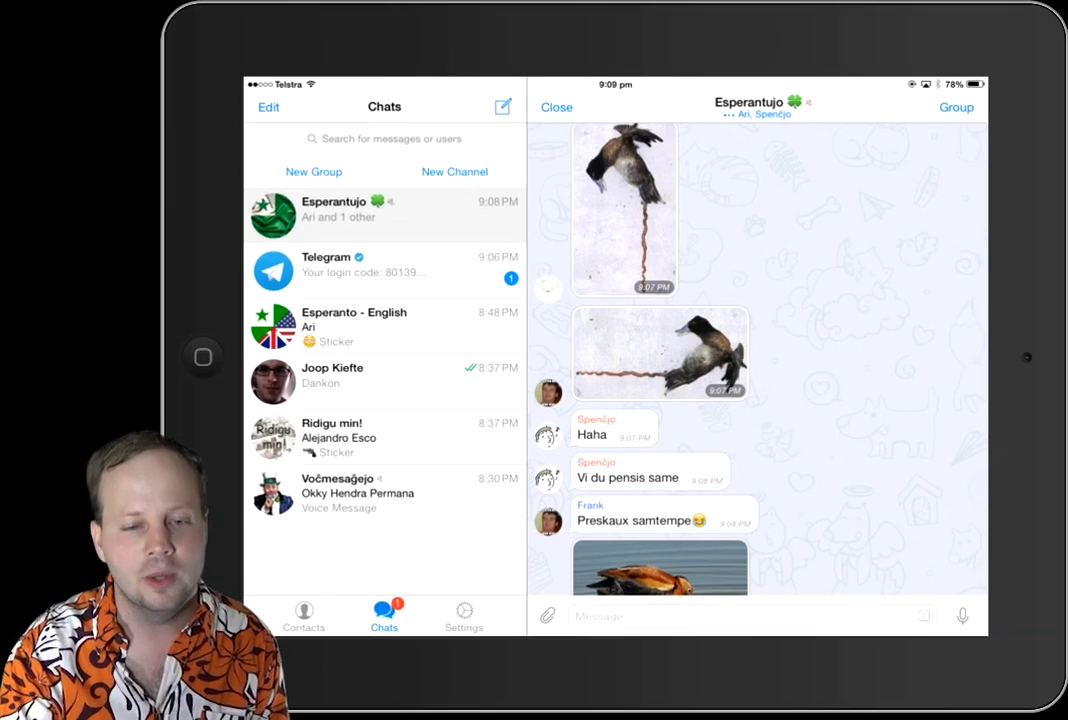
left_click(384, 265)
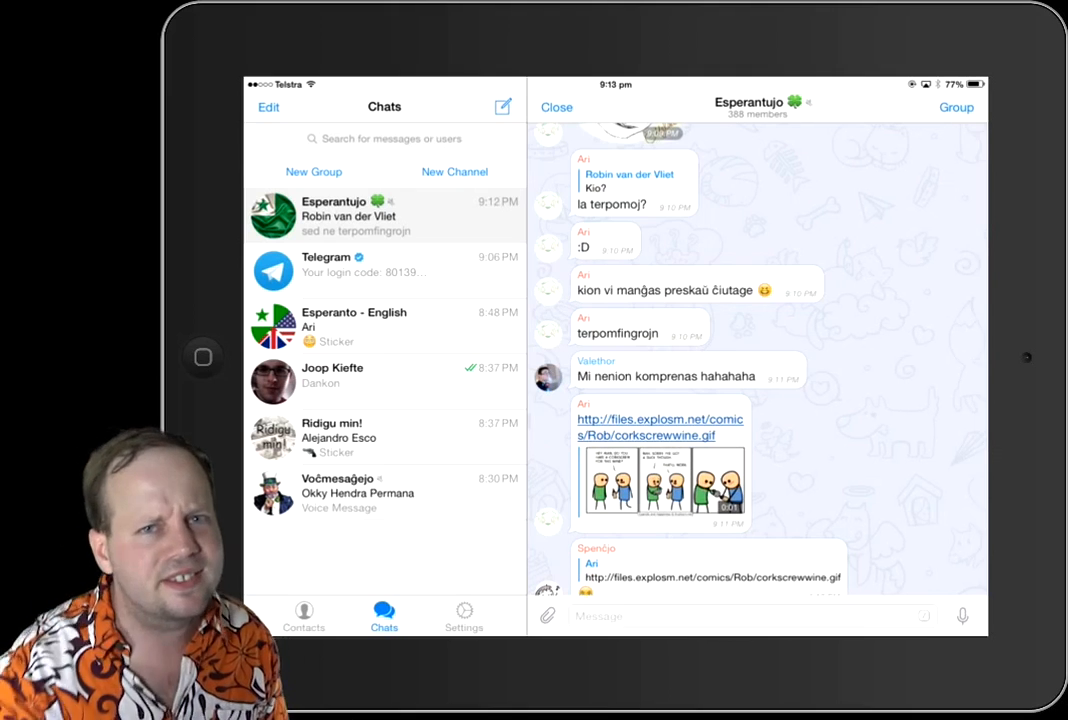
scroll("down", 3)
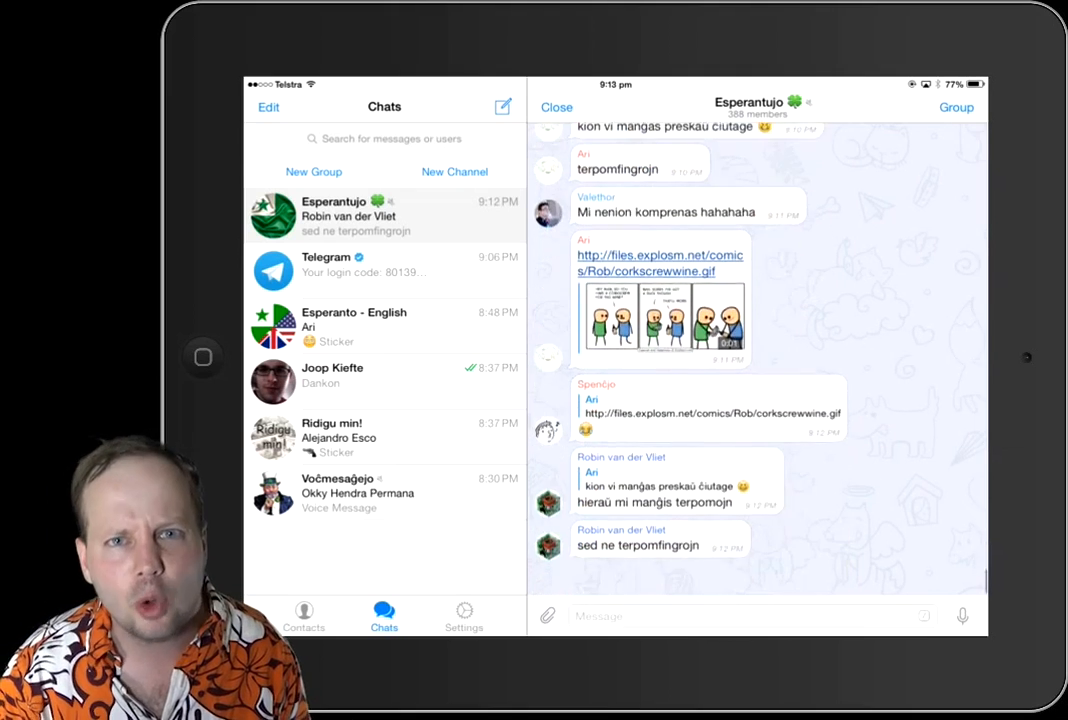
scroll("down", 3)
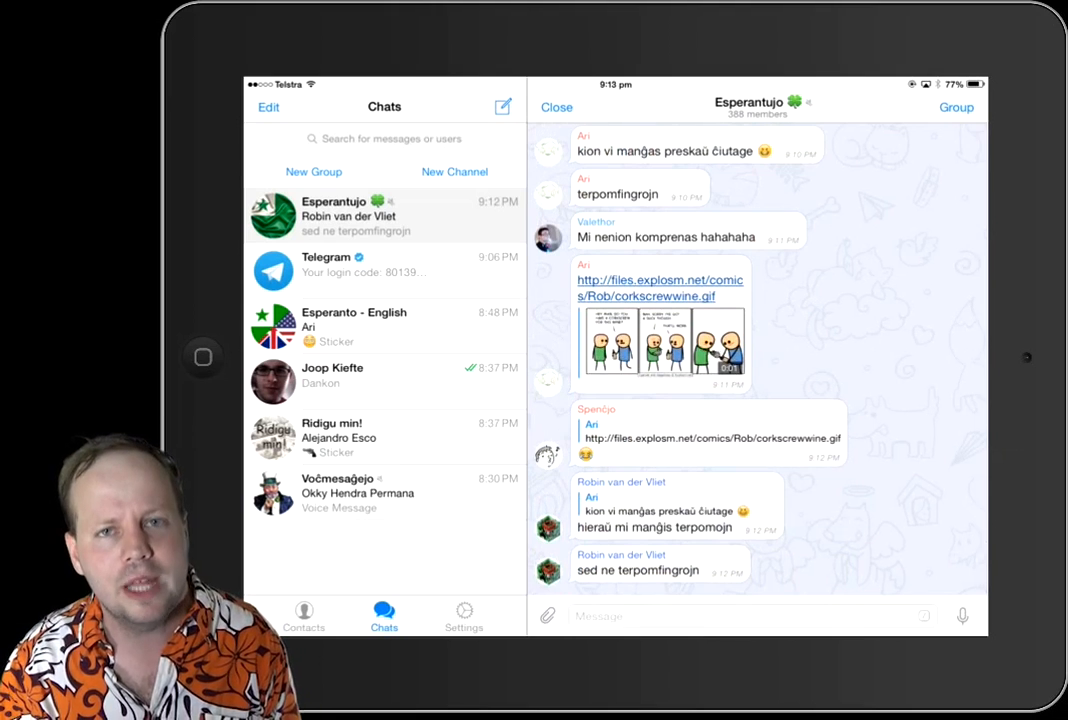